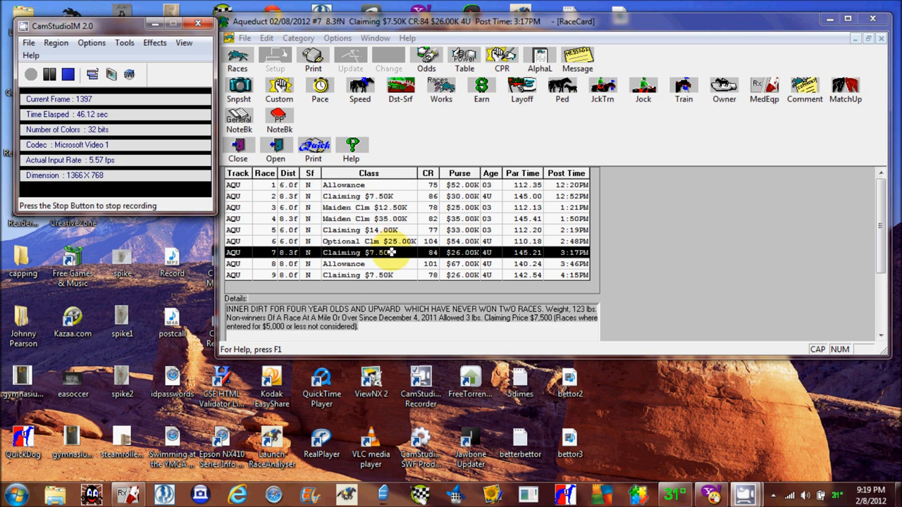
Open race 7's snapshot from the race list and sort the field by Power Rating.
double_click(370, 252)
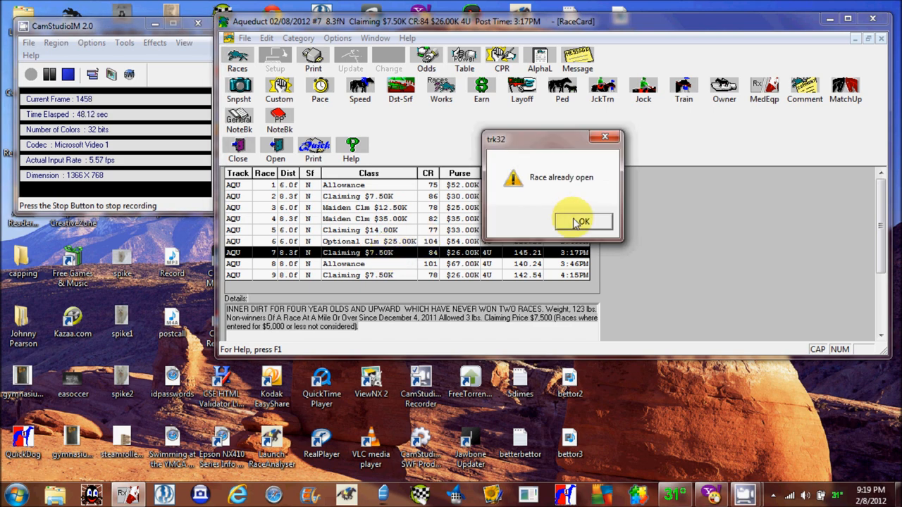
left_click(582, 221)
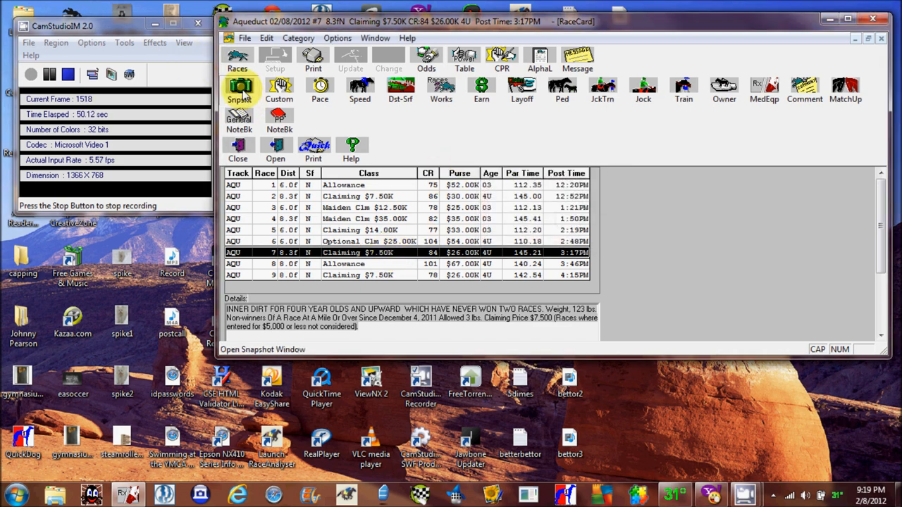
left_click(240, 90)
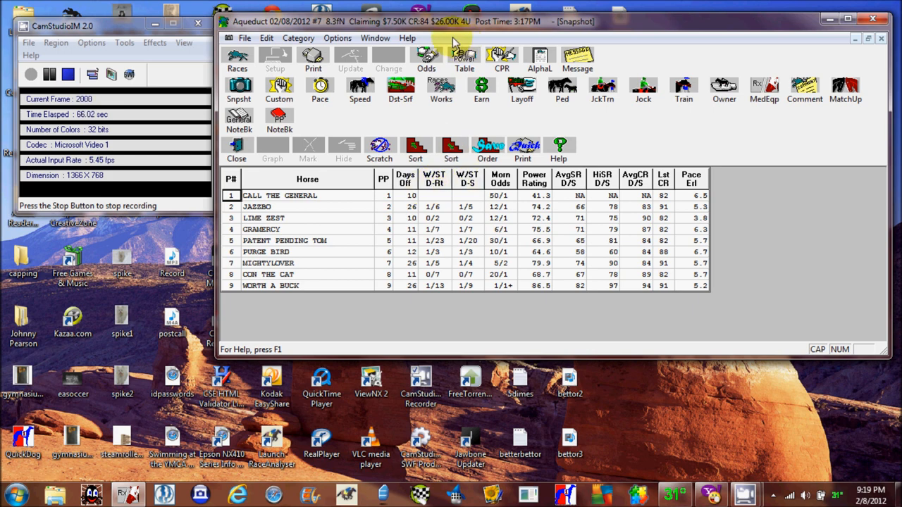
mouse_move(338, 31)
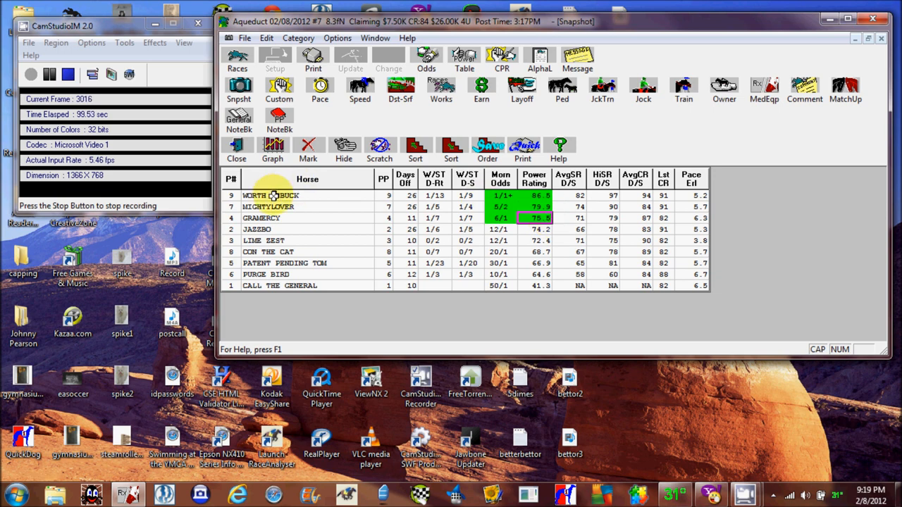
mouse_move(514, 197)
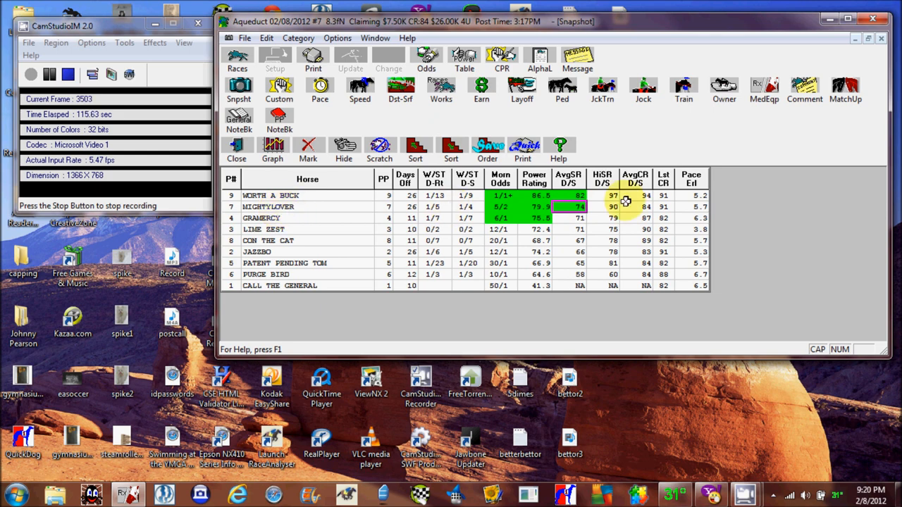
left_click(662, 178)
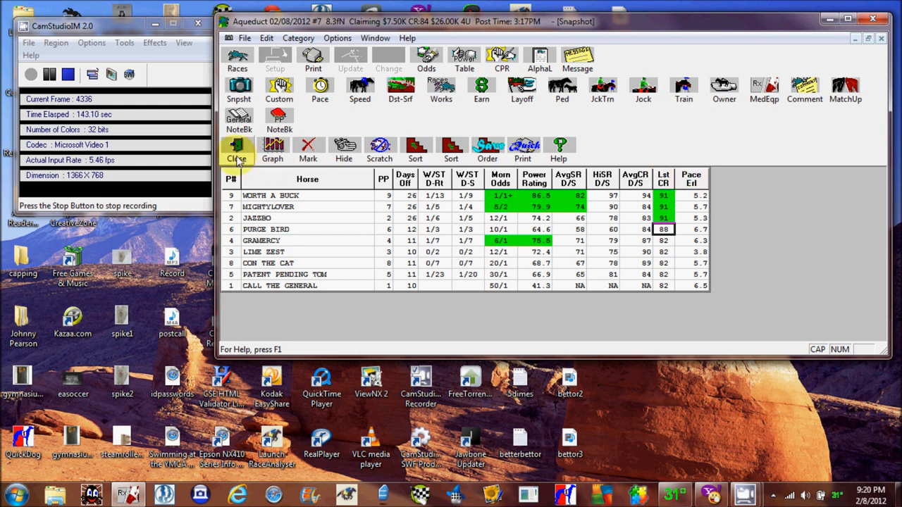
Close the snapshot and review race 7's pace figures and pace style ratings.
left_click(237, 149)
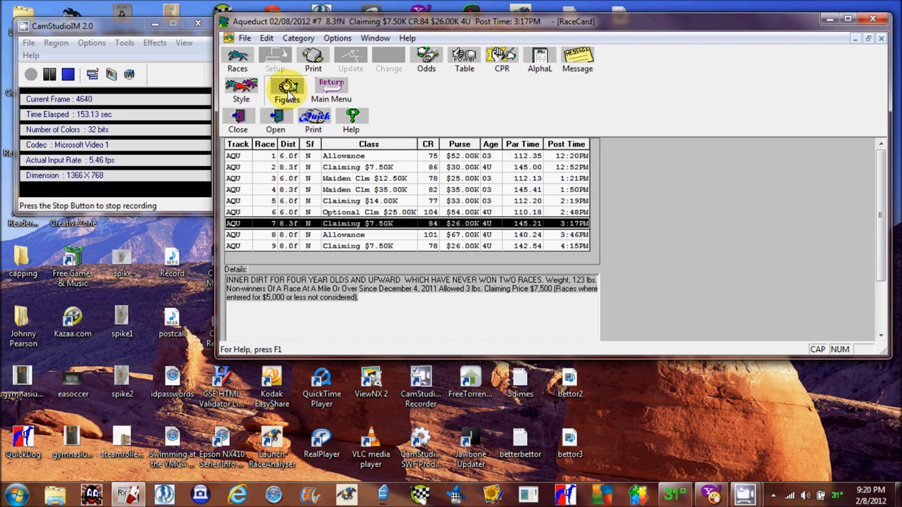
left_click(288, 90)
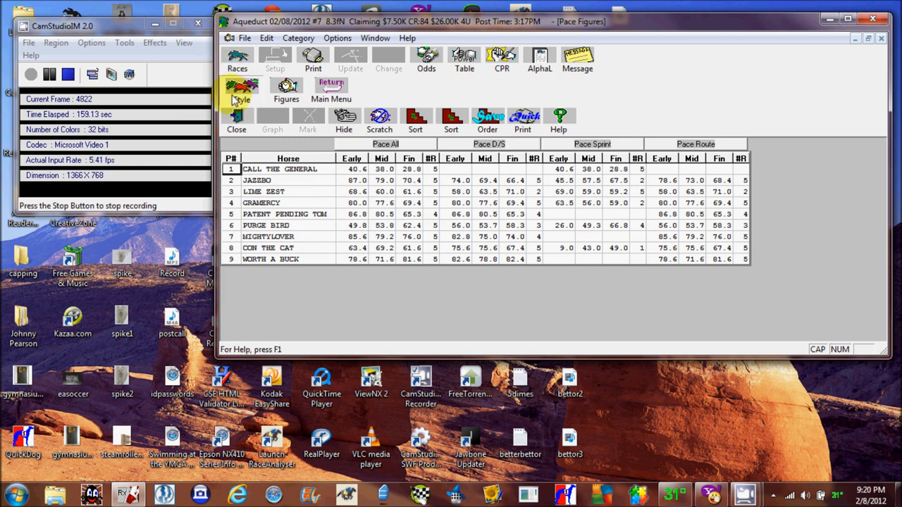
left_click(241, 87)
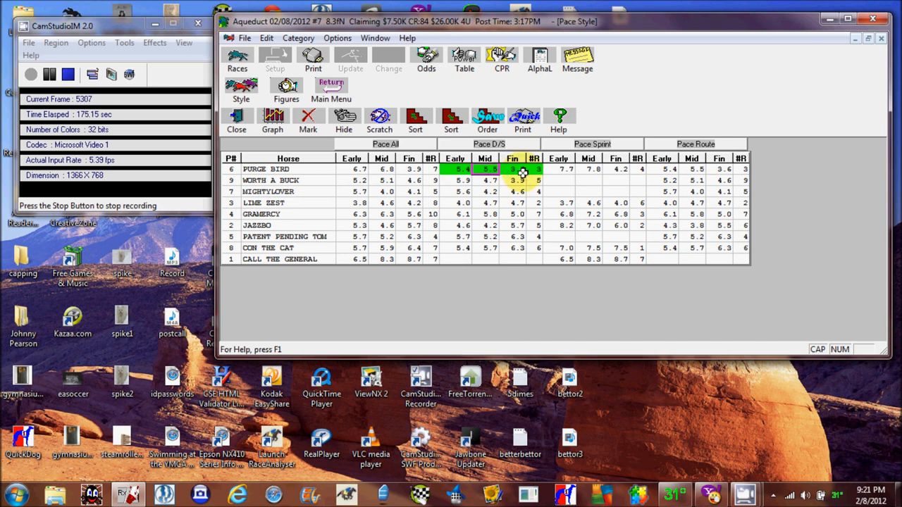
left_click(286, 87)
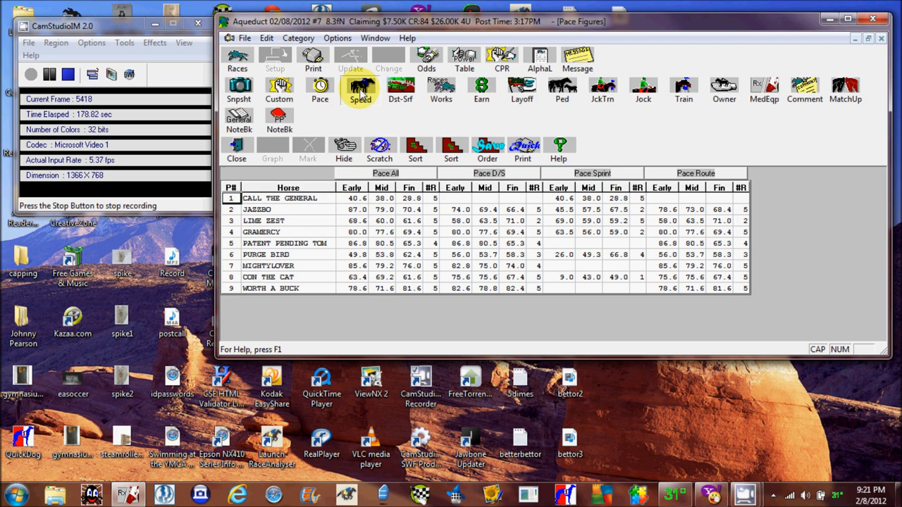
Review speed and class figures, sorting horses by recent and earlier-race speed ratings, highest first.
left_click(359, 90)
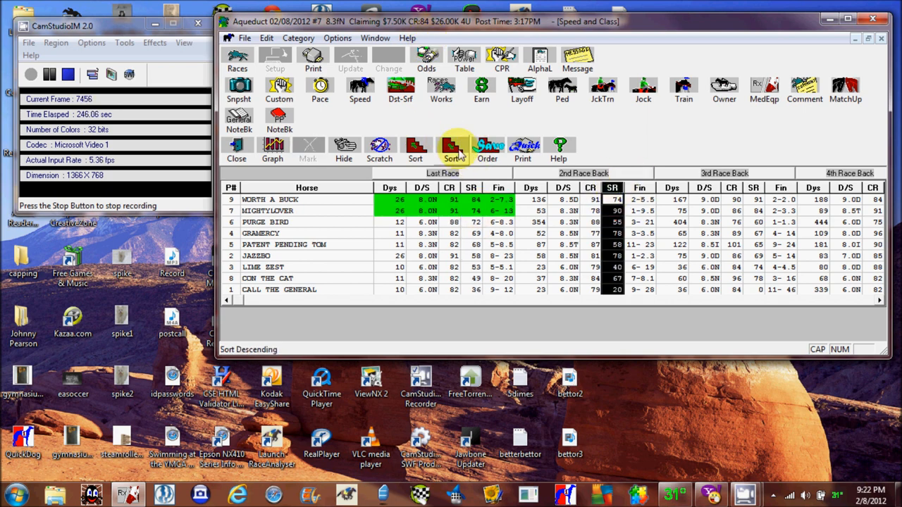
left_click(451, 148)
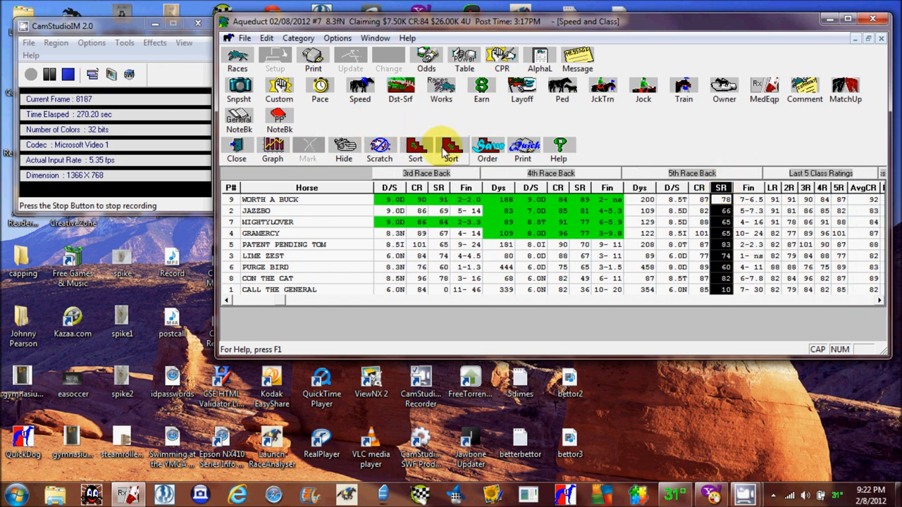
left_click(720, 188)
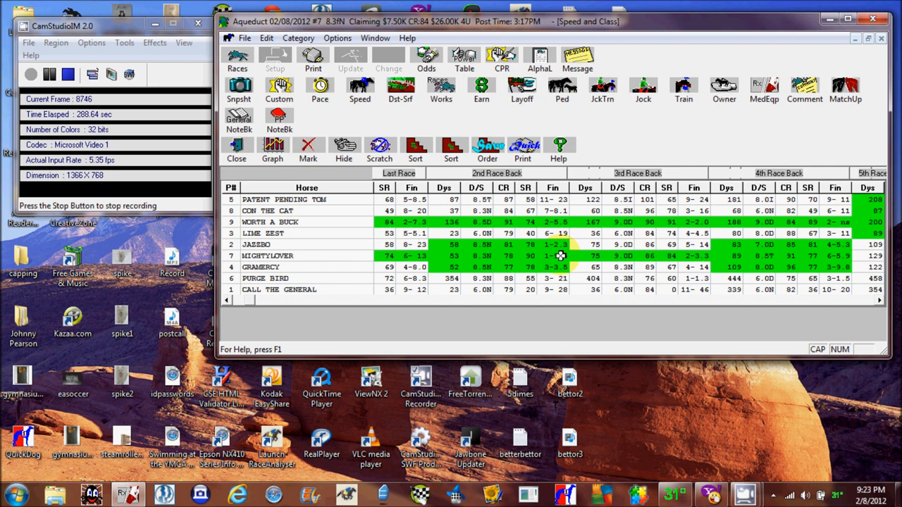
mouse_move(877, 305)
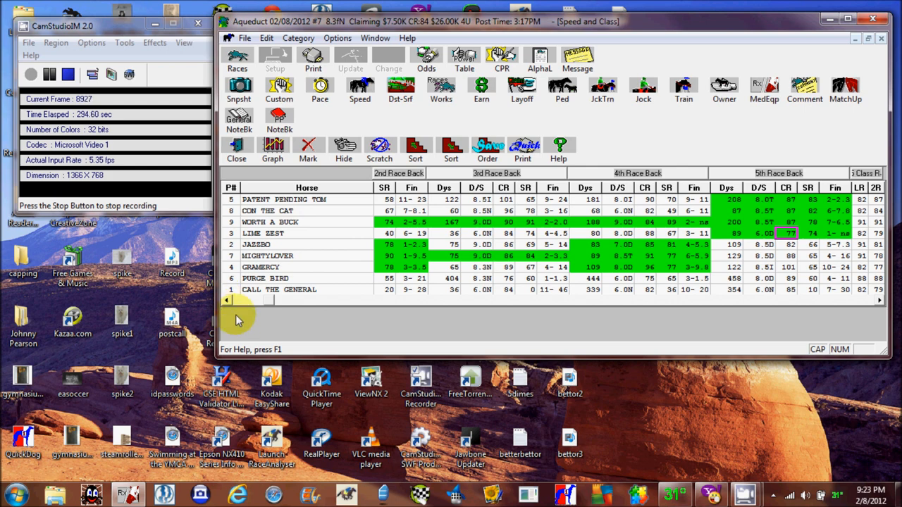
left_click(227, 301)
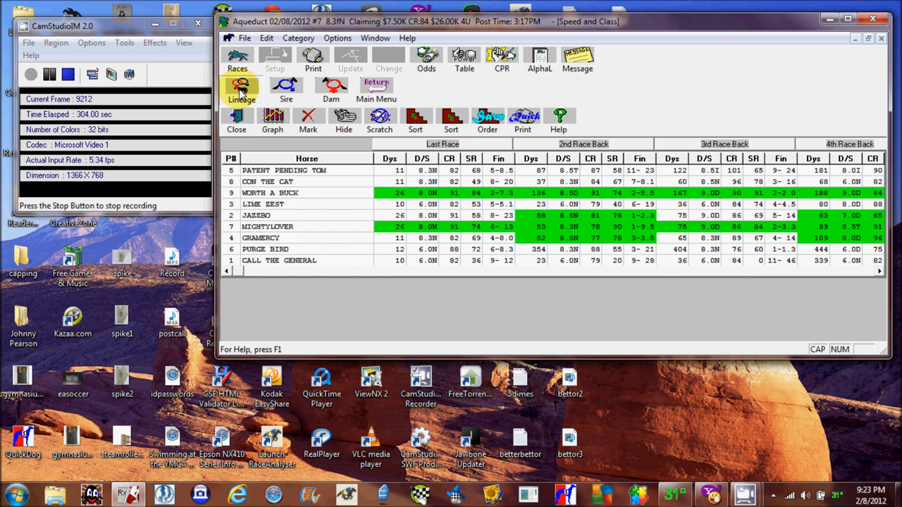
Rank sires by ITM% descending, mark the top five green, and show the pedigree lineage.
left_click(241, 88)
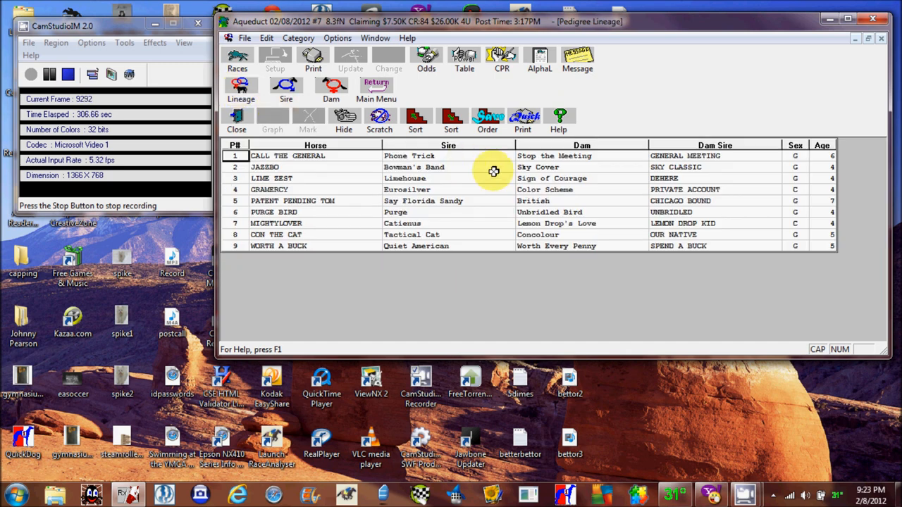
mouse_move(604, 112)
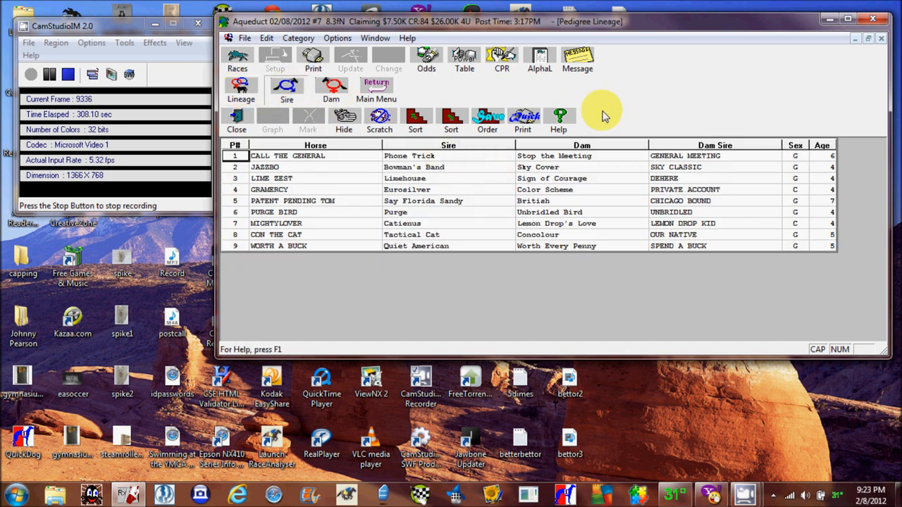
left_click(288, 88)
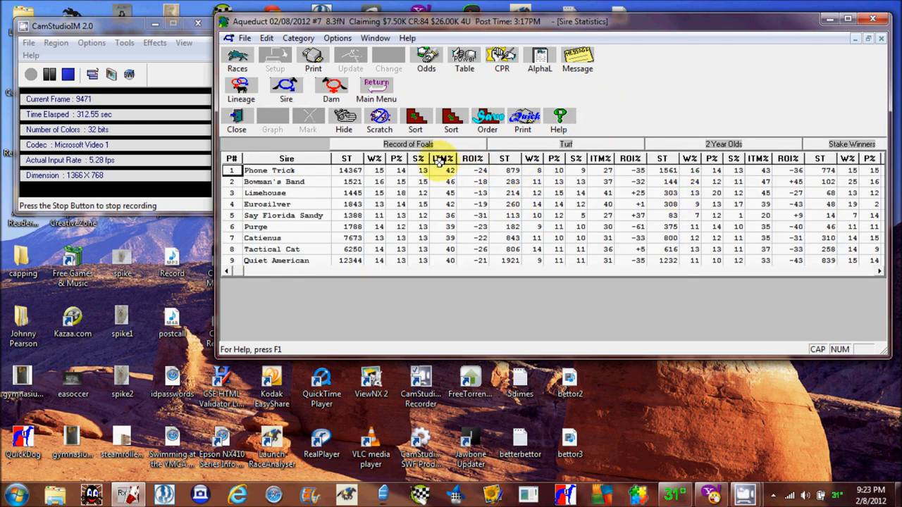
left_click(443, 158)
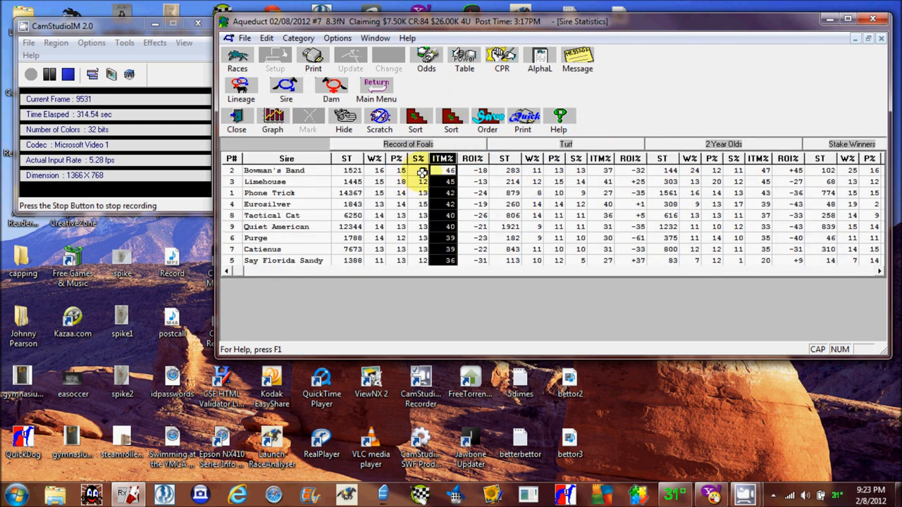
left_click(423, 180)
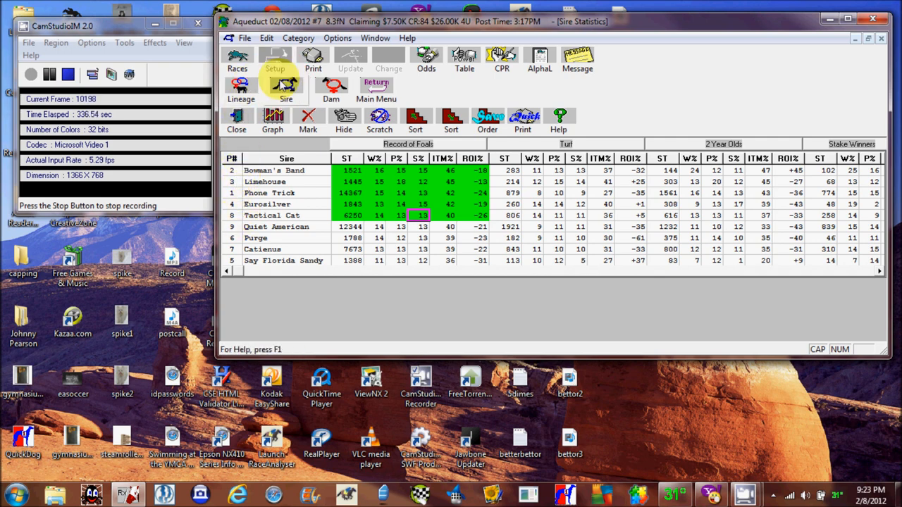
left_click(241, 90)
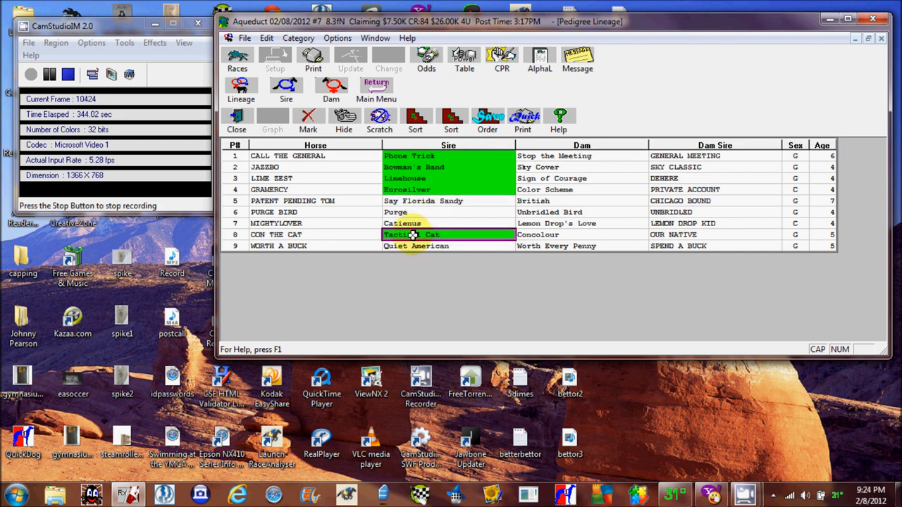
Return to race 7's sire statistics with the expanded stat-screen toolbar.
left_click(286, 87)
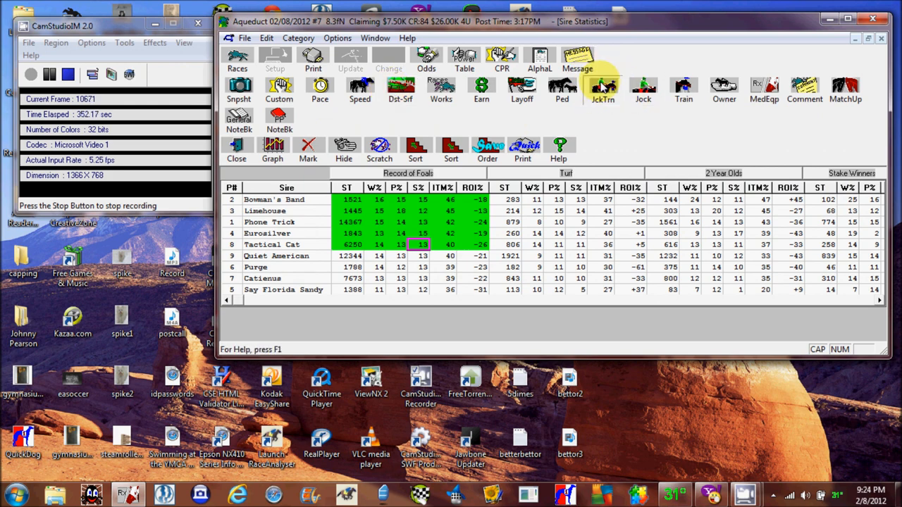
Rank race 7's horses by jockey-trainer ITM%, highest first, in the jockey/trainer statistics.
left_click(603, 87)
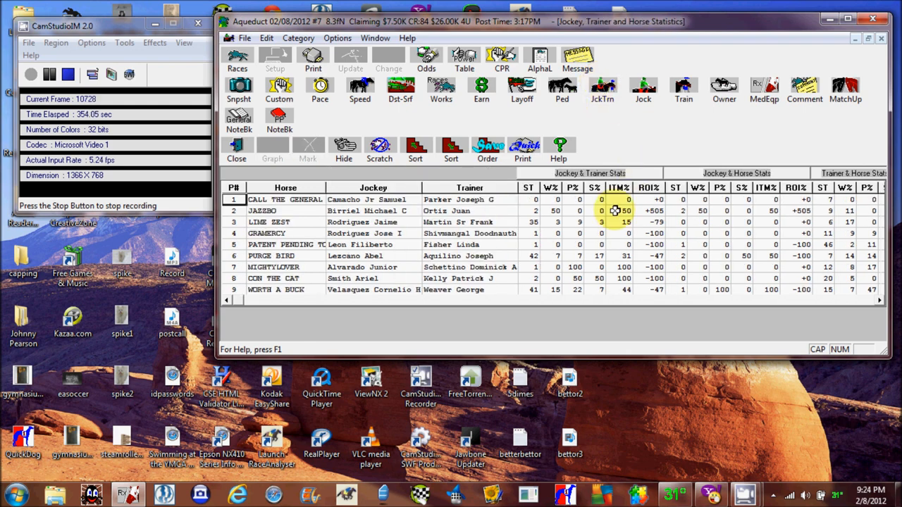
left_click(451, 148)
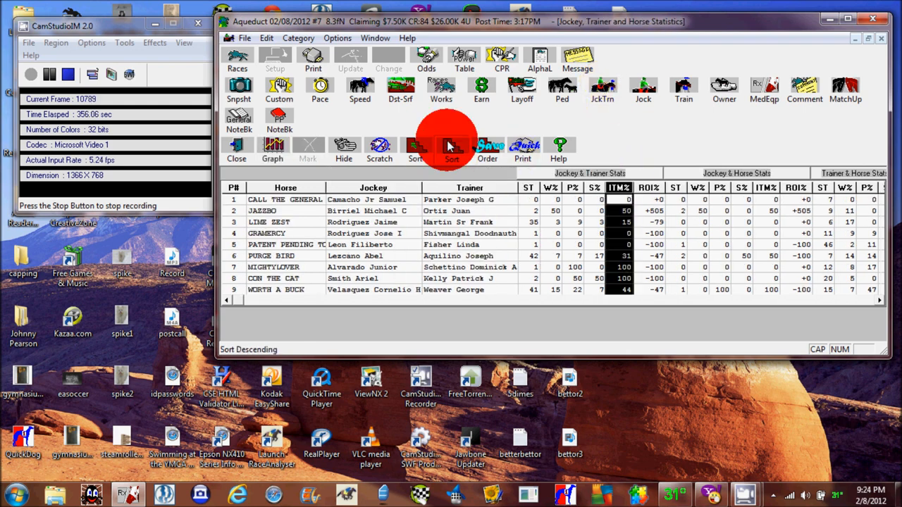
left_click(451, 148)
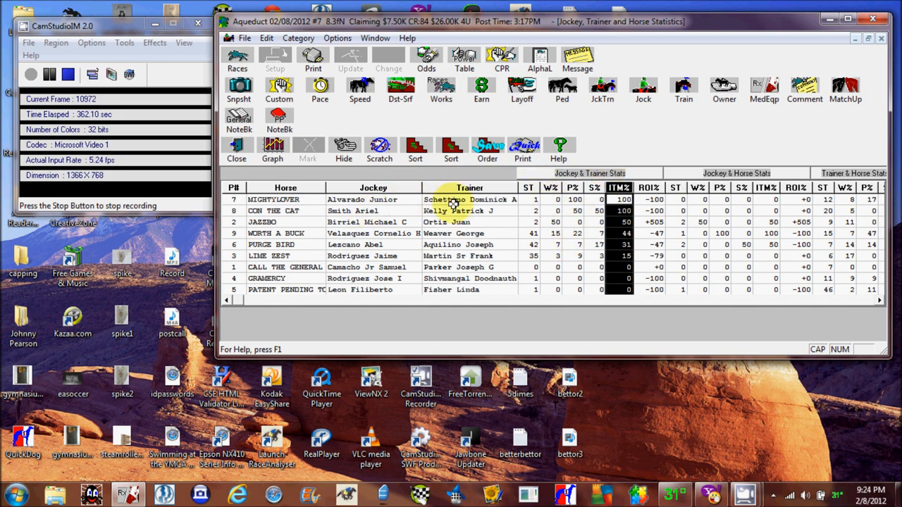
mouse_move(532, 234)
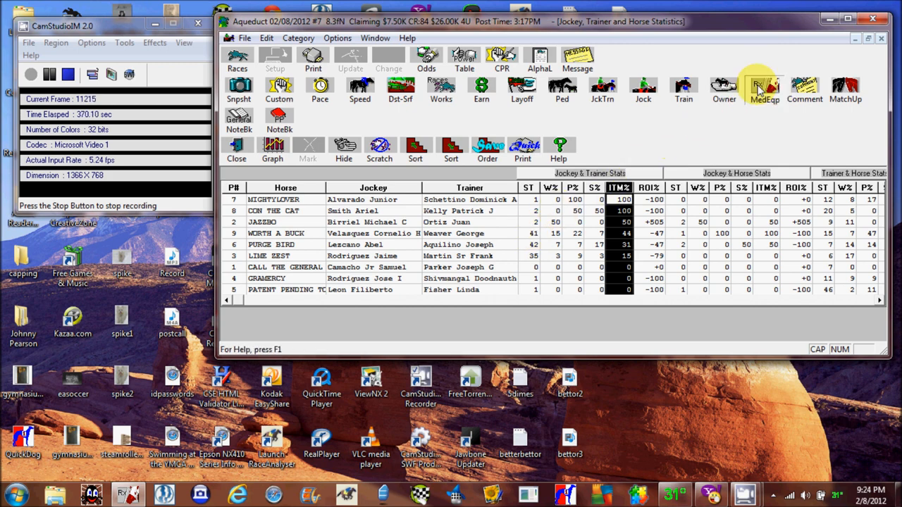
left_click(764, 88)
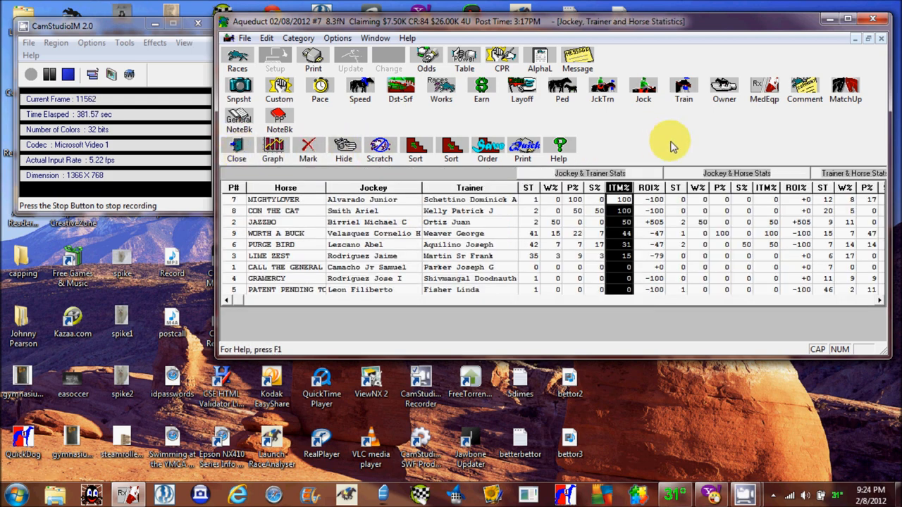
mouse_move(265, 140)
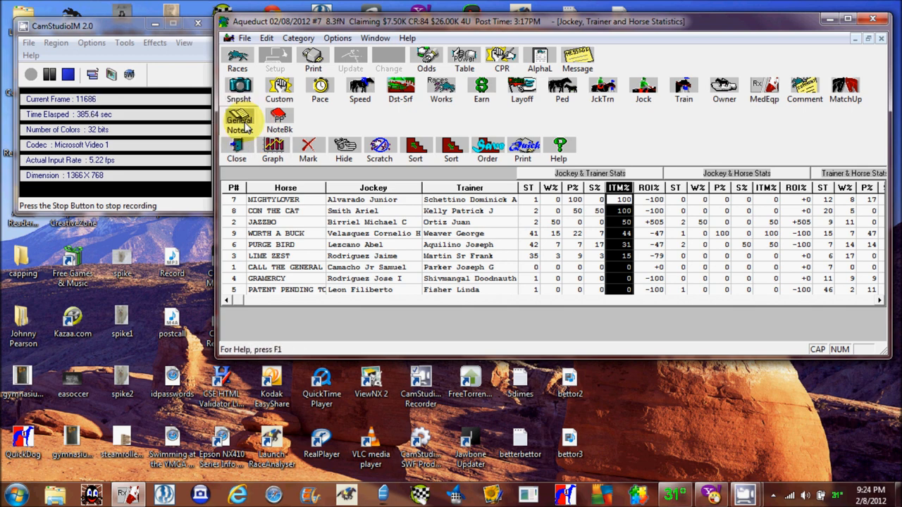
Review each horse's past-race columns and highlighted figures in the General NoteBook.
left_click(240, 124)
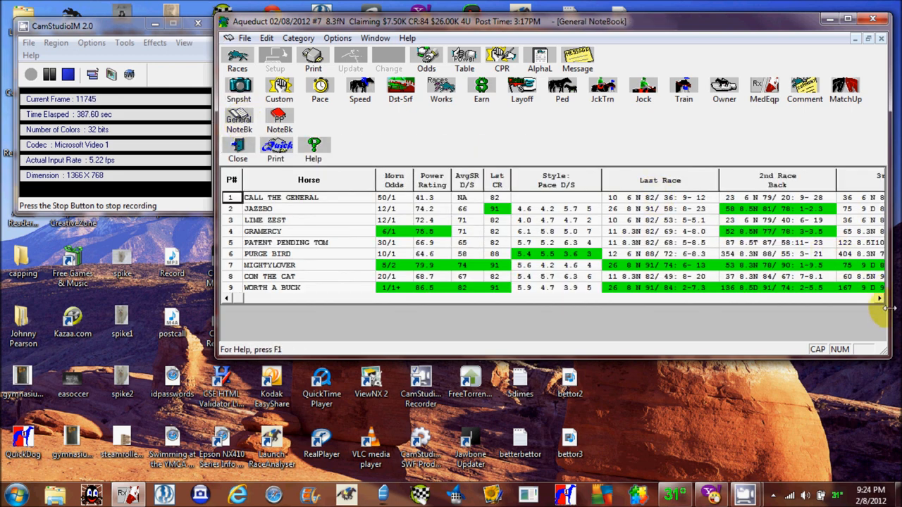
scroll("right", 3)
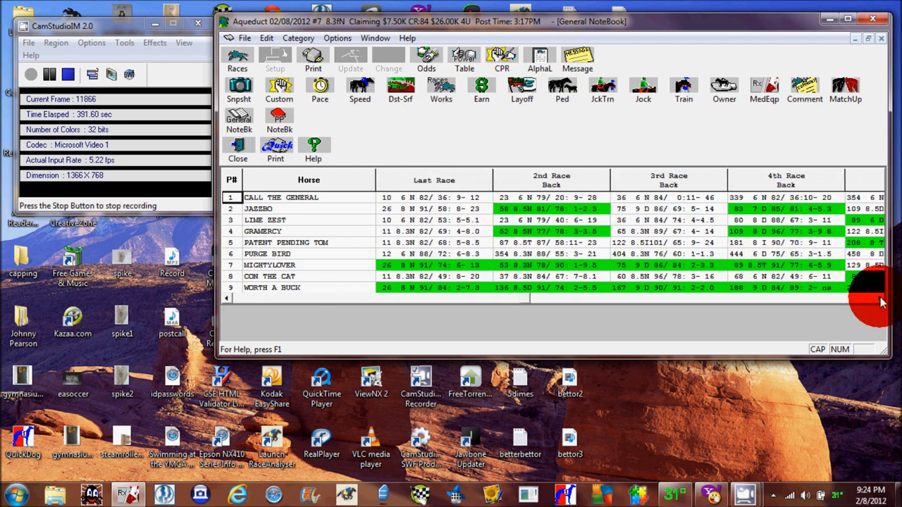
scroll("right", 3)
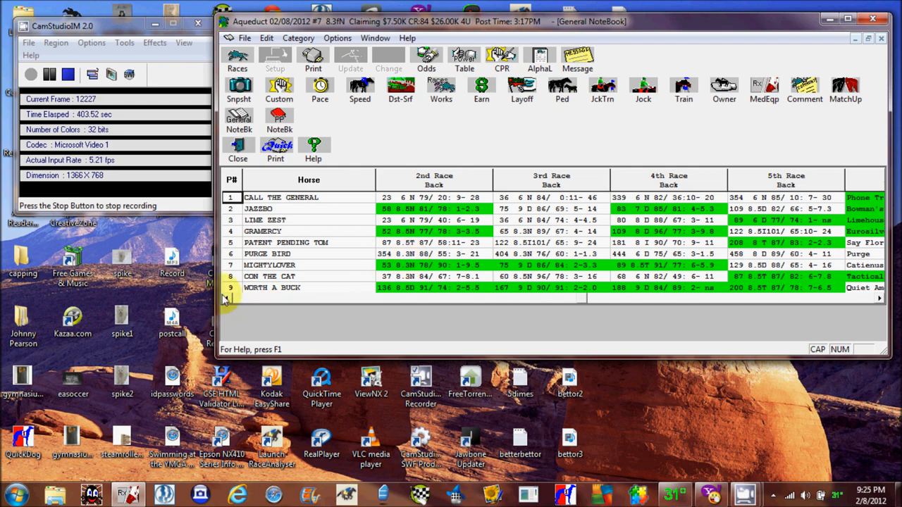
scroll("left", 3)
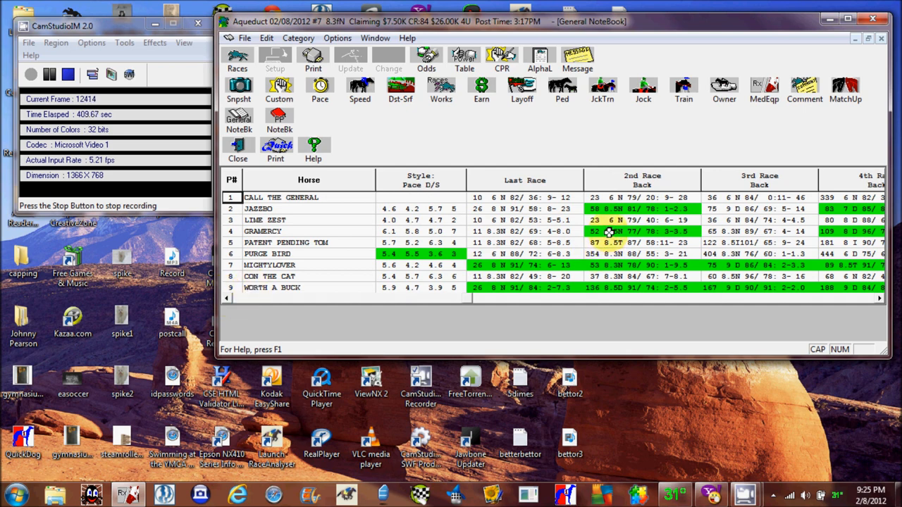
mouse_move(293, 310)
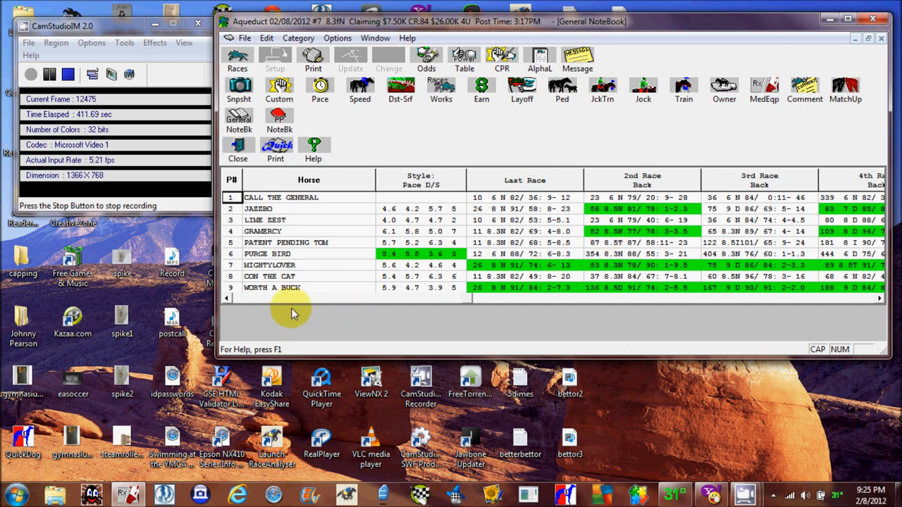
mouse_move(260, 233)
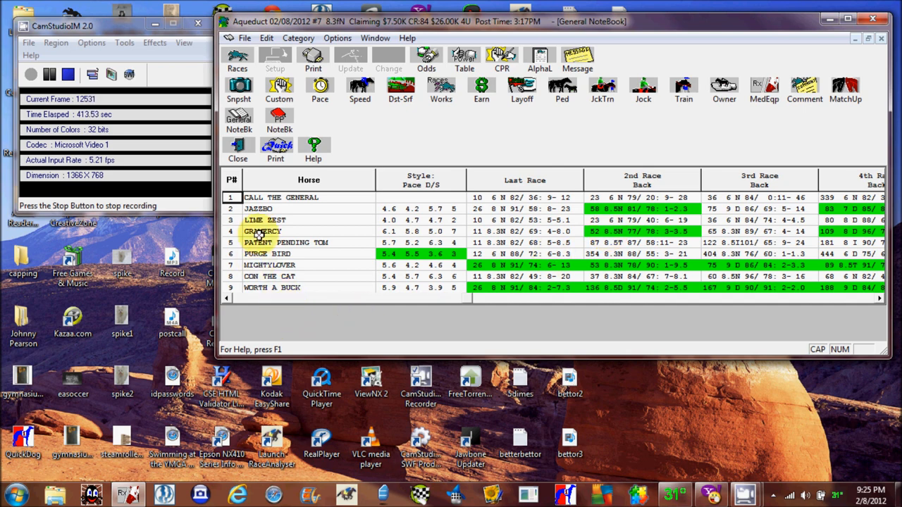